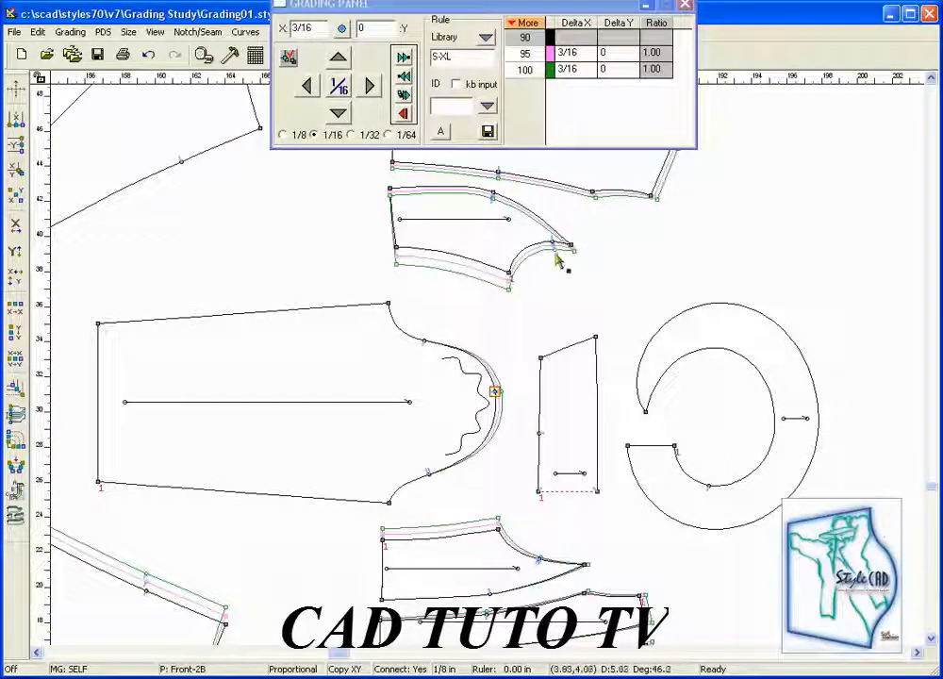
{"action": "mouse_move", "coordinate": [15, 468]}
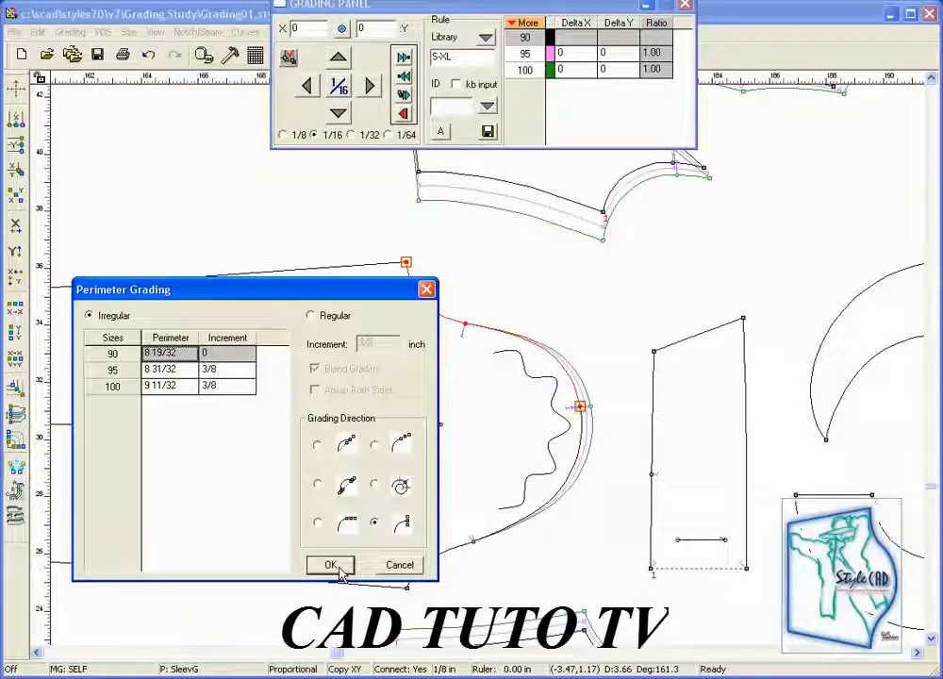
Apply Irregular perimeter grading of 3/8 inch per size to the upper sleeve cap for sizes 95 and 100
{"action": "left_click", "coordinate": [329, 564]}
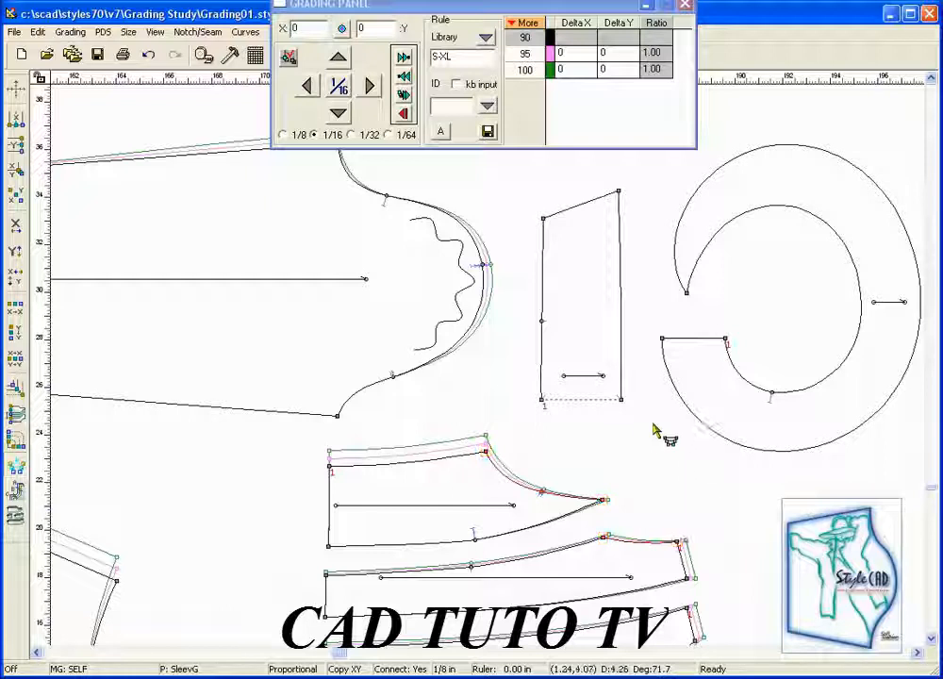
Pick the lower sleeve cap curve's start point for perimeter grading
{"action": "left_click", "coordinate": [337, 416]}
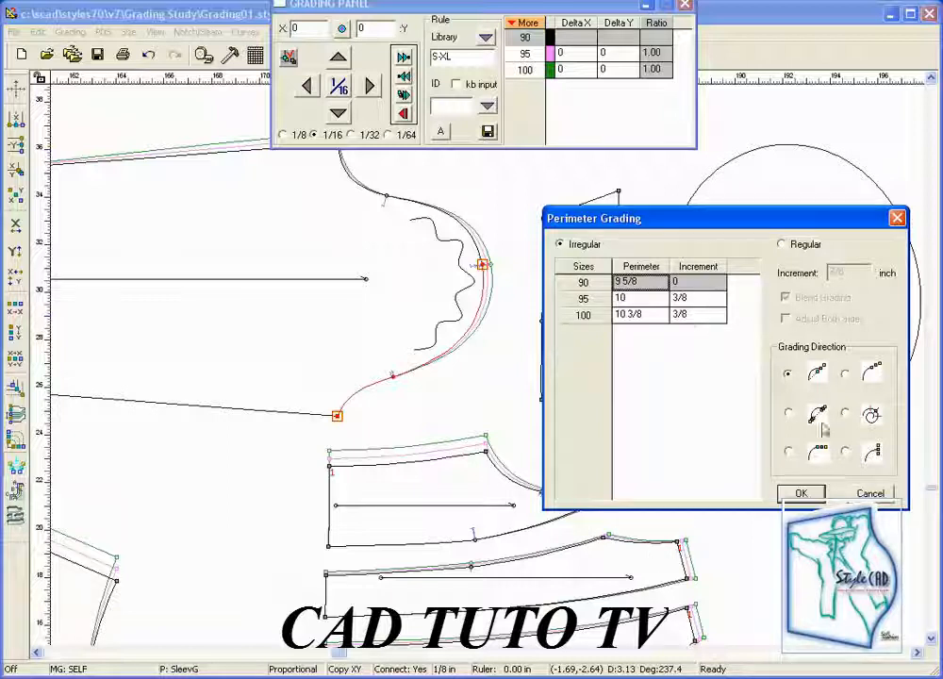
Choose the grading direction for the lower cap curve's 3/8-inch Irregular increments
{"action": "left_click", "coordinate": [801, 492]}
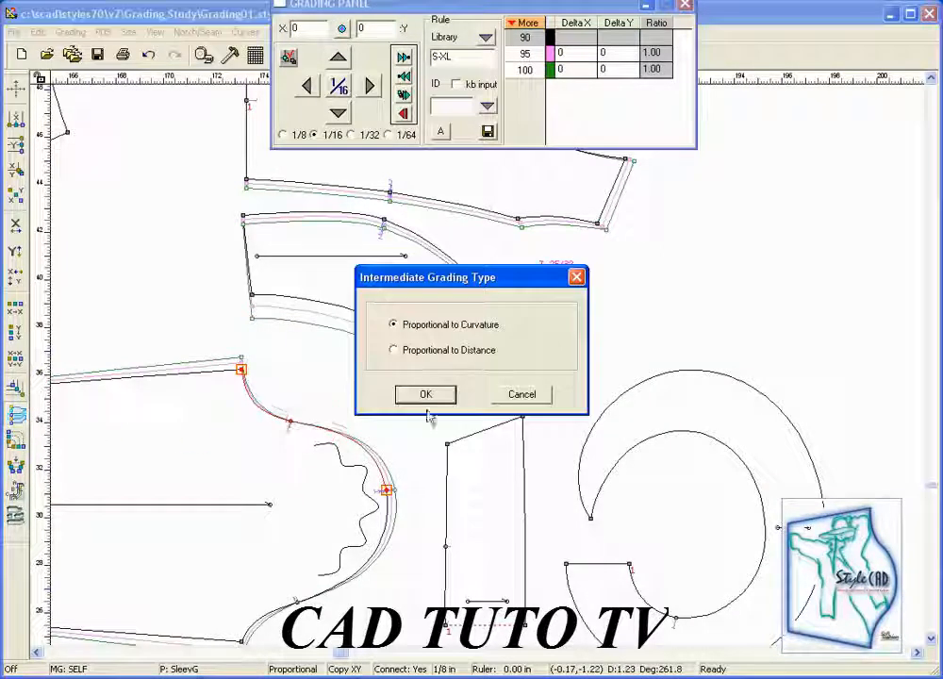
Confirm Intermediate Grading with Proportional to Curvature for the sleeve cap's in-between points
{"action": "left_click", "coordinate": [424, 394]}
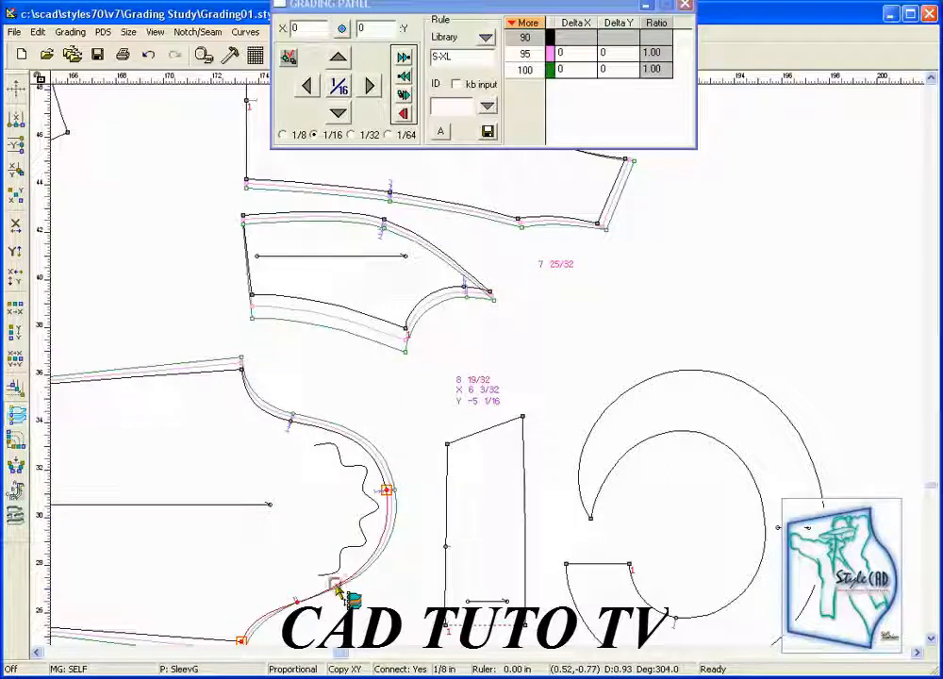